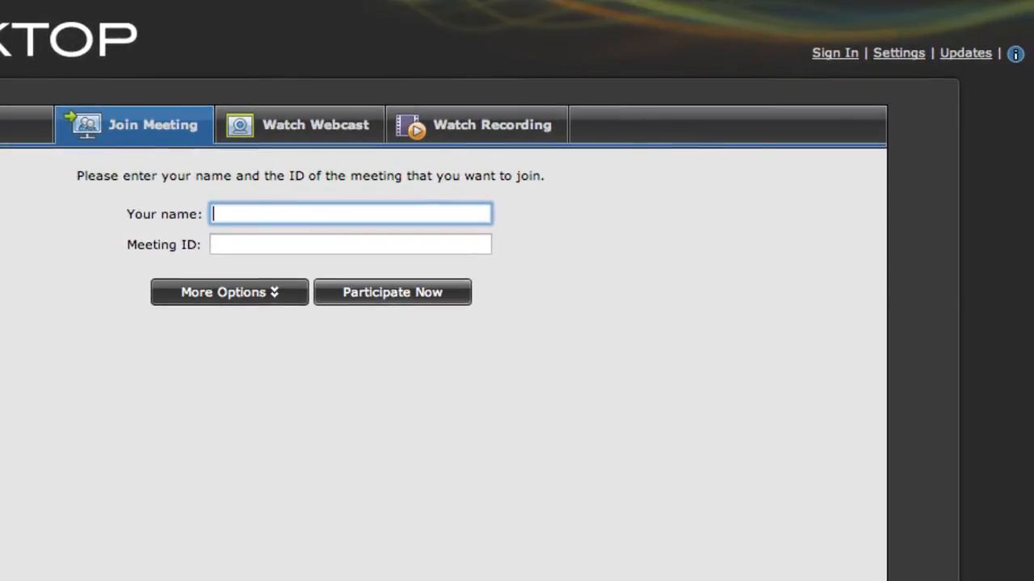
Step: Sign in with user name 'ru' and the account password
{"action": "left_click", "coordinate": [834, 51]}
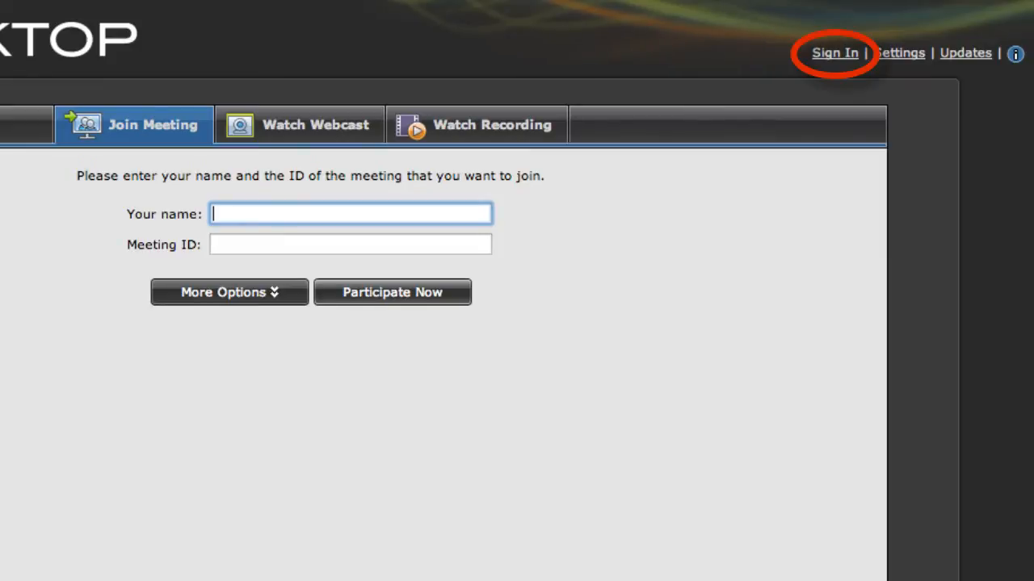
{"action": "mouse_move", "coordinate": [527, 237]}
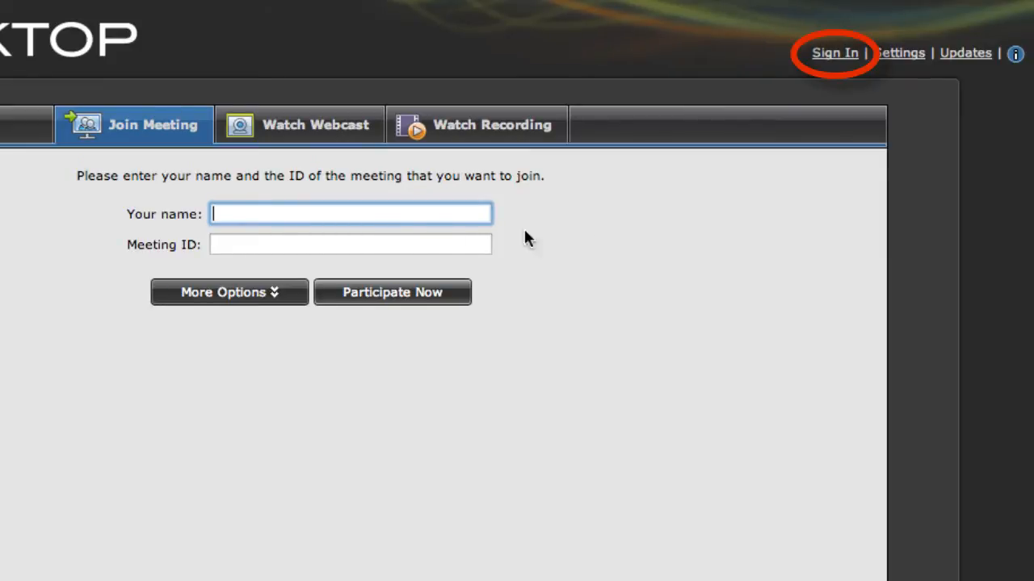
{"action": "mouse_move", "coordinate": [824, 114]}
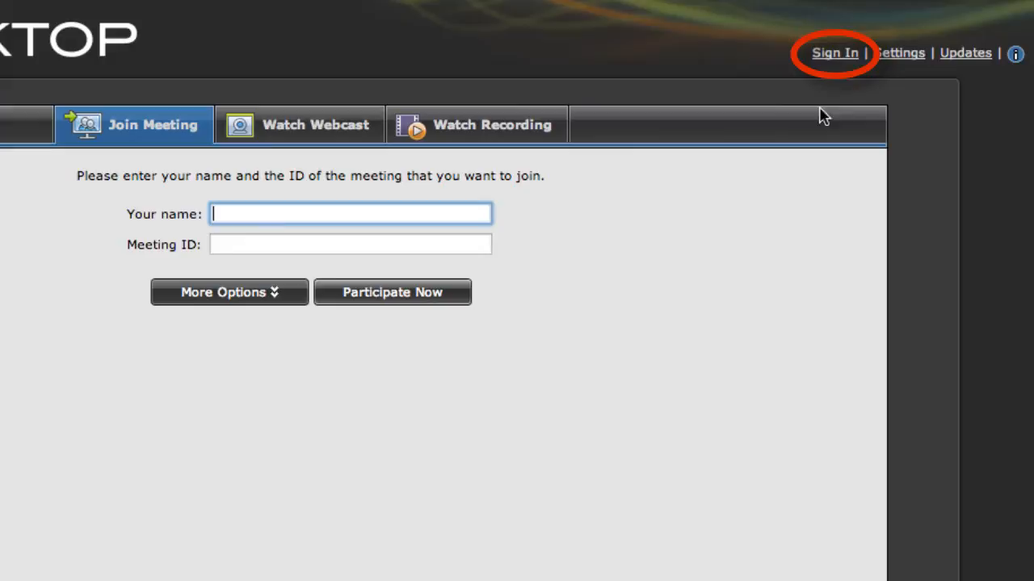
{"action": "mouse_move", "coordinate": [853, 62]}
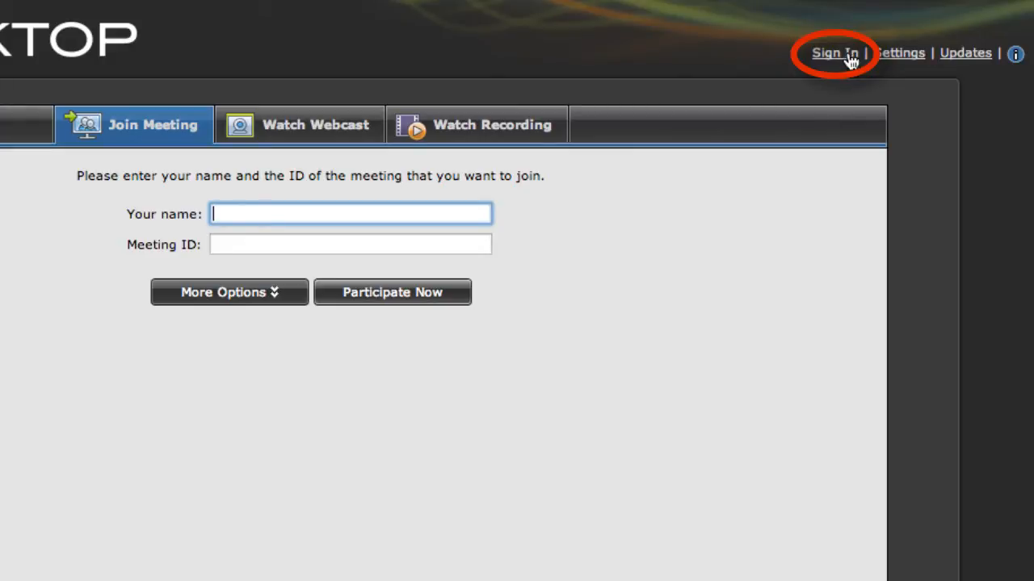
{"action": "left_click", "coordinate": [833, 51]}
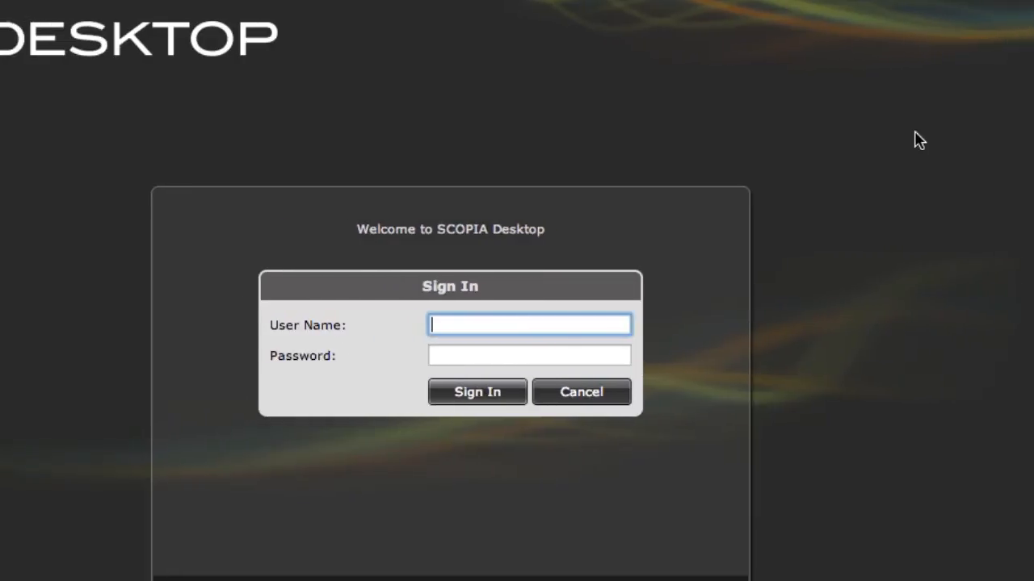
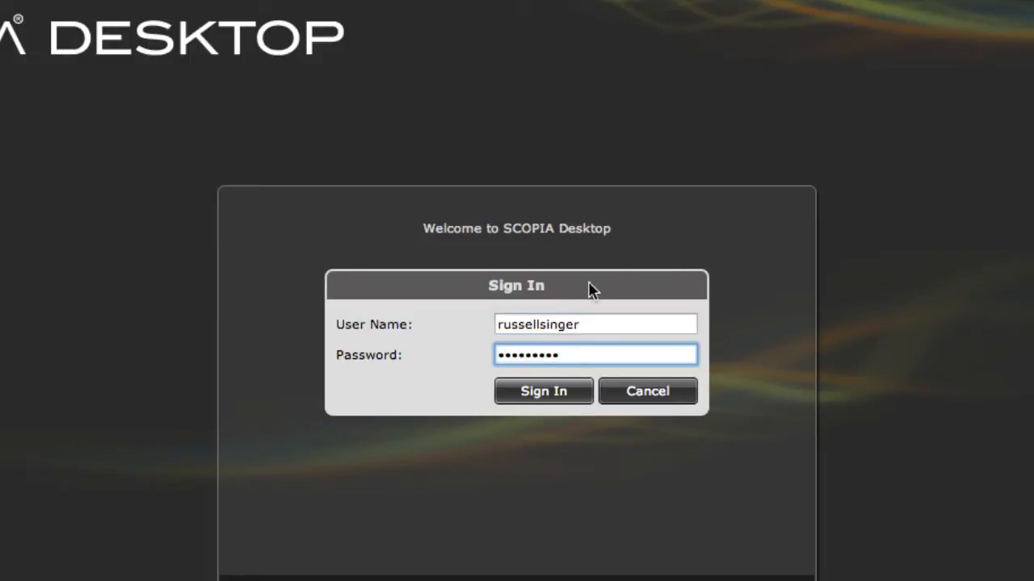
{"action": "left_click", "coordinate": [543, 391]}
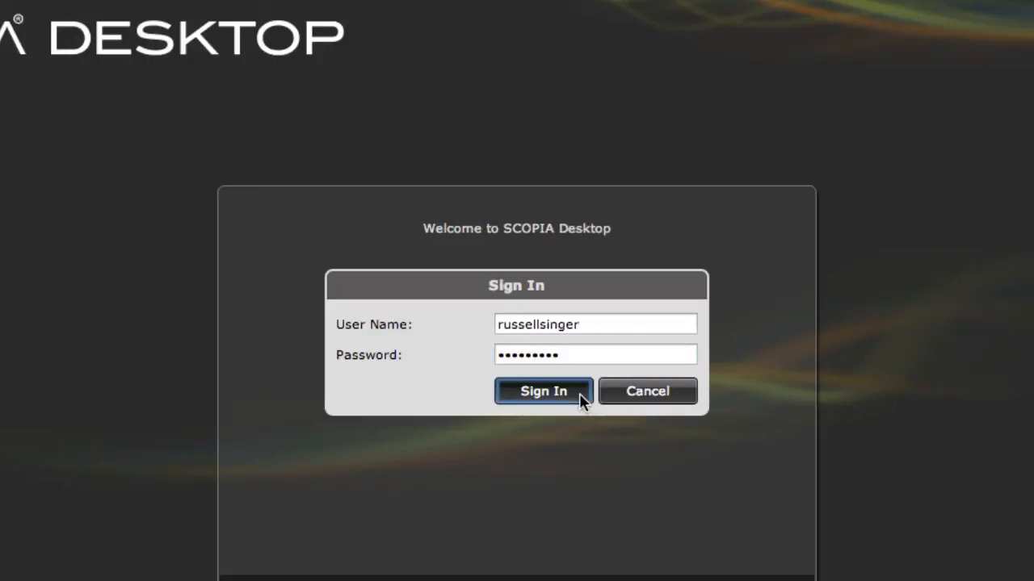
{"action": "left_click", "coordinate": [543, 391]}
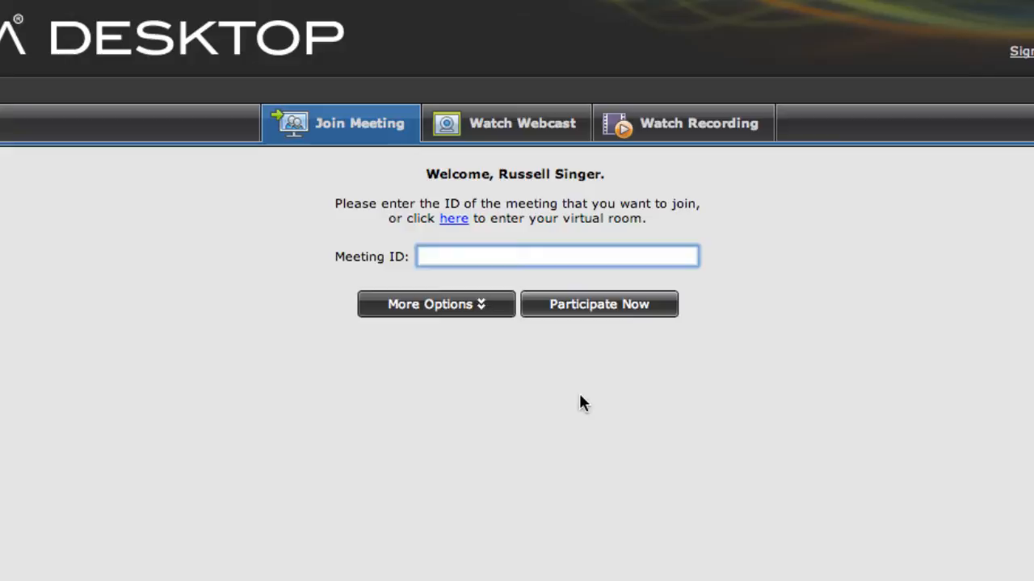
{"action": "mouse_move", "coordinate": [530, 338]}
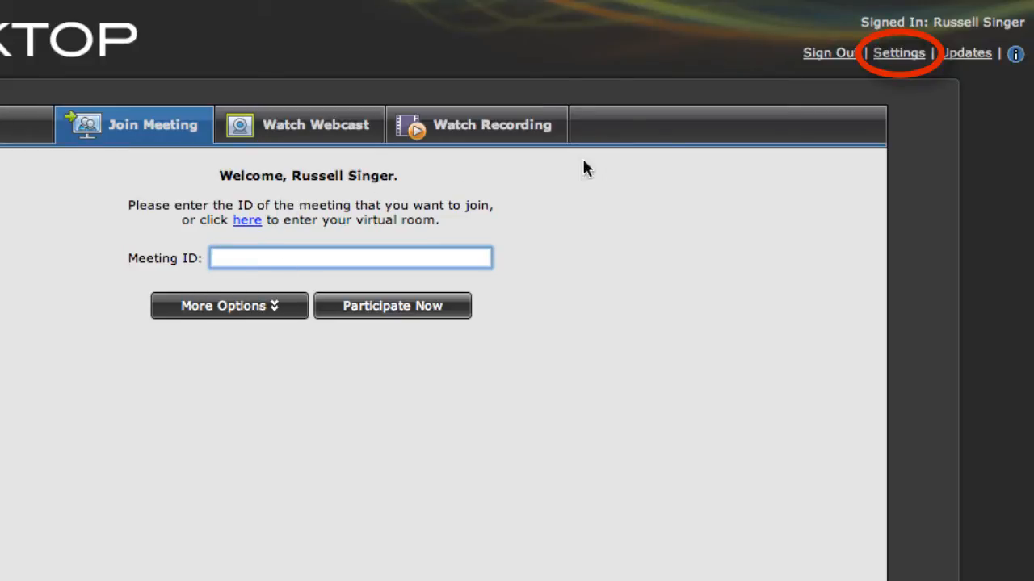
{"action": "mouse_move", "coordinate": [898, 51]}
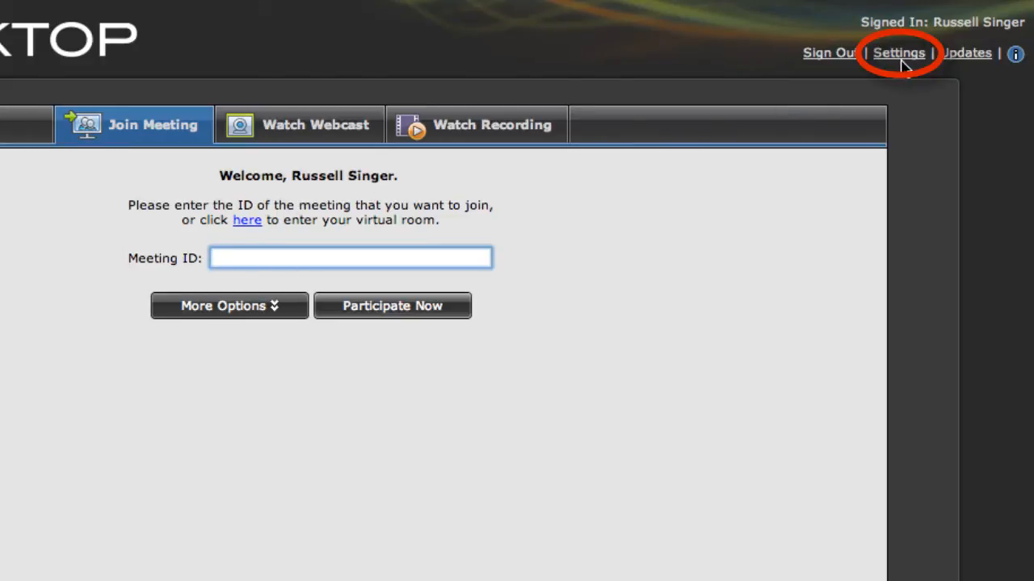
Step: Show the Virtual Room settings page in the application settings
{"action": "left_click", "coordinate": [898, 52]}
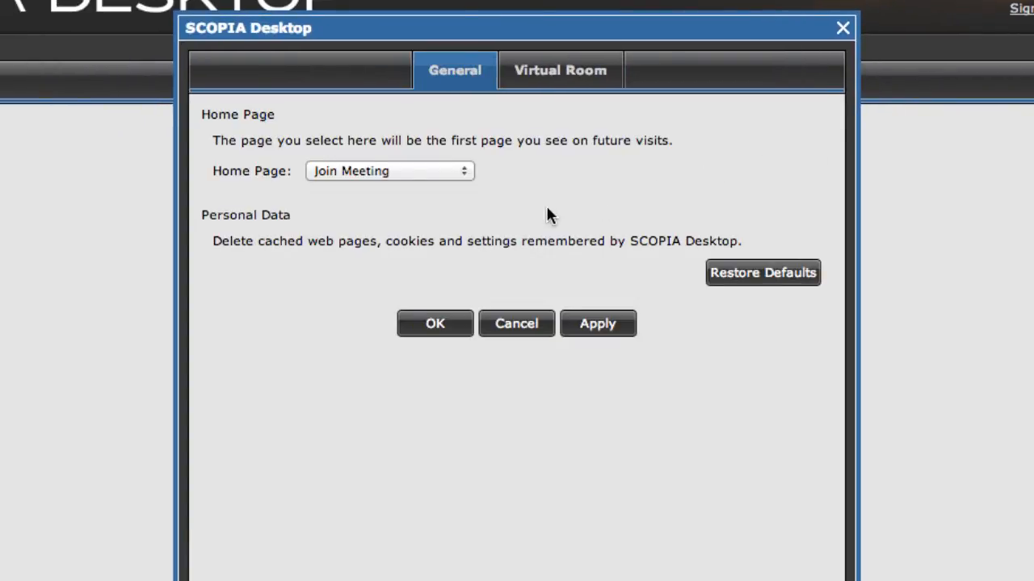
{"action": "mouse_move", "coordinate": [470, 194]}
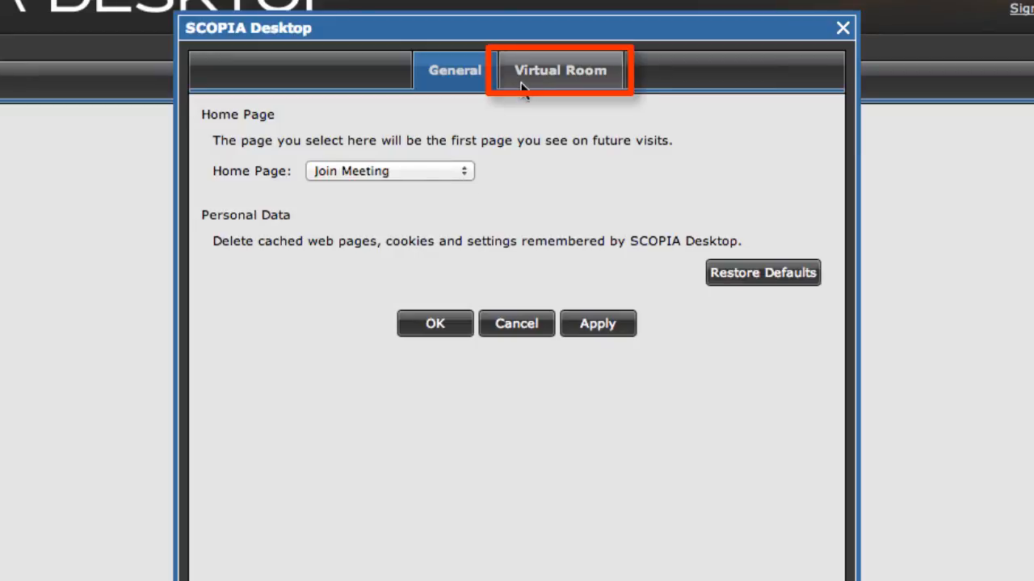
{"action": "left_click", "coordinate": [558, 71]}
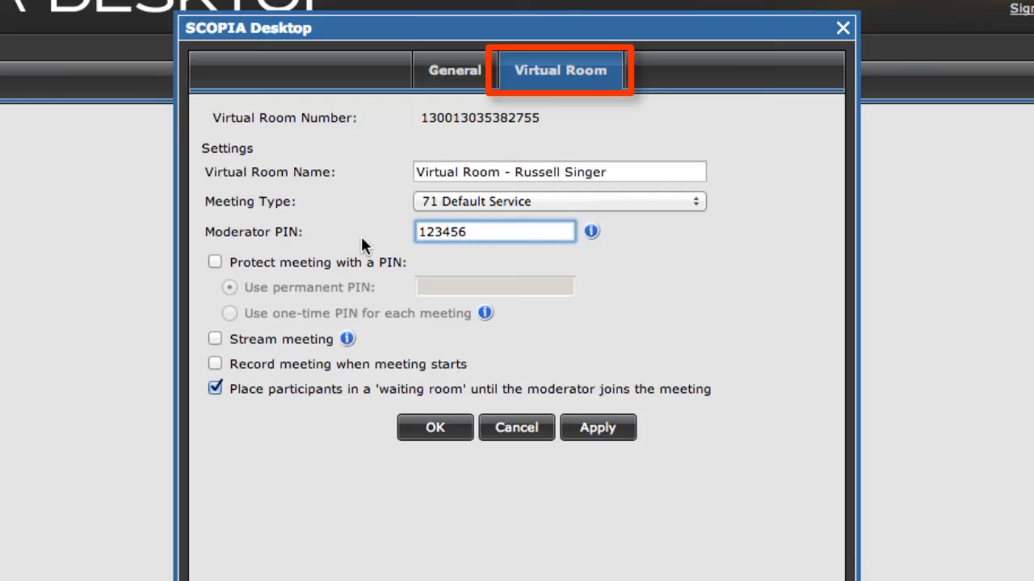
{"action": "left_click", "coordinate": [559, 69]}
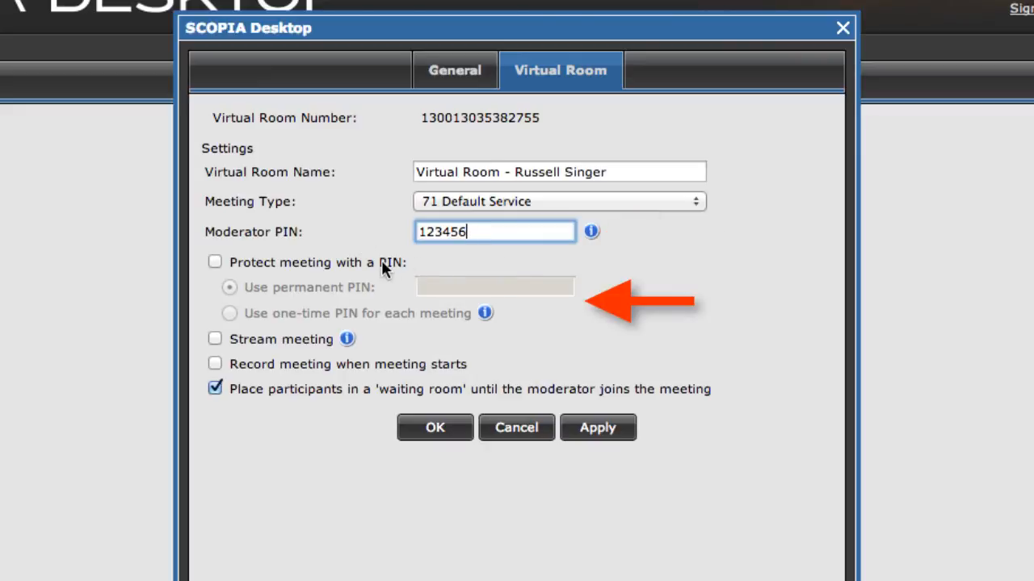
Step: Enable meeting PIN protection with a permanent PIN starting '234'
{"action": "left_click", "coordinate": [214, 262]}
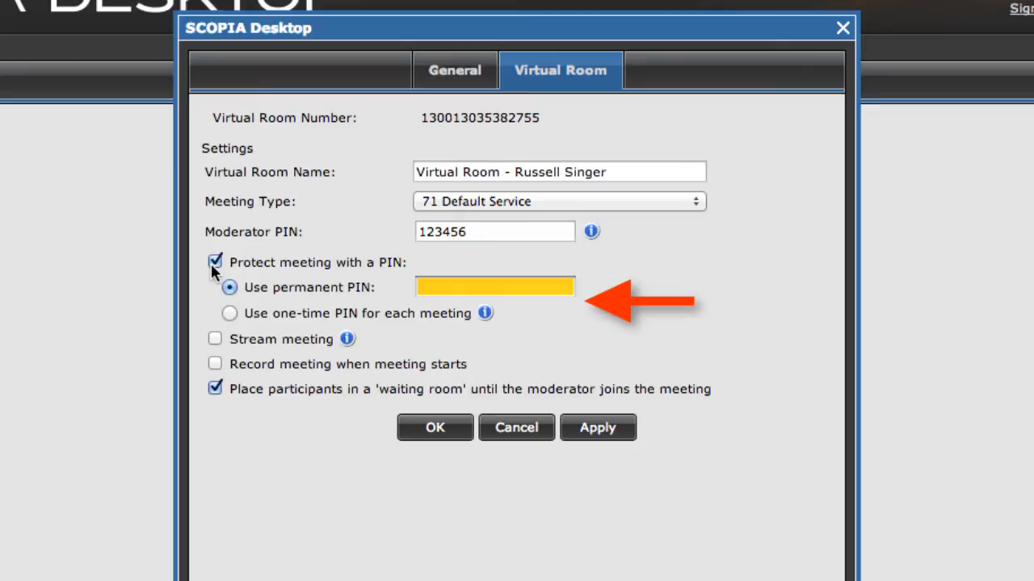
{"action": "mouse_move", "coordinate": [268, 313]}
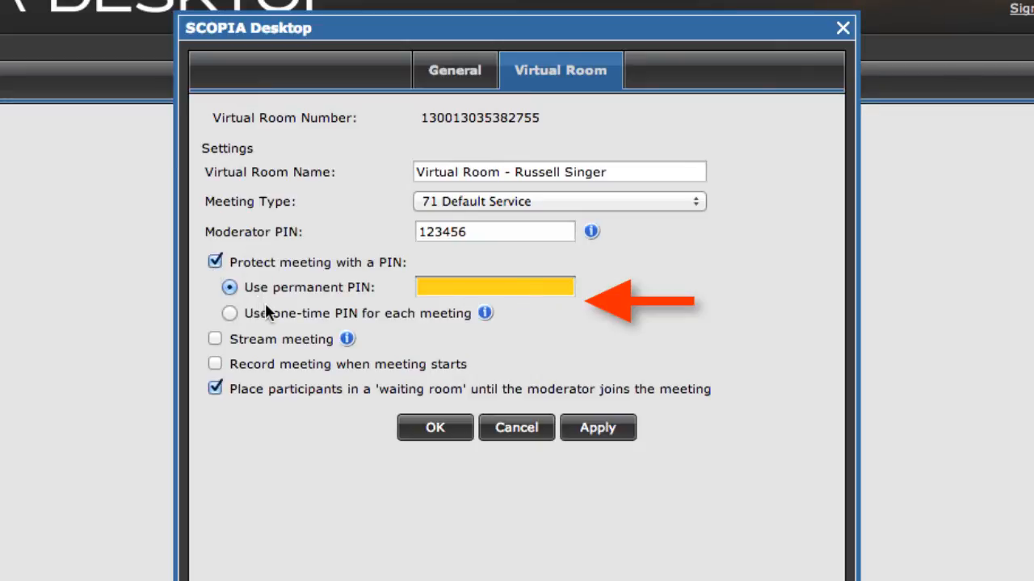
{"action": "left_click", "coordinate": [230, 314]}
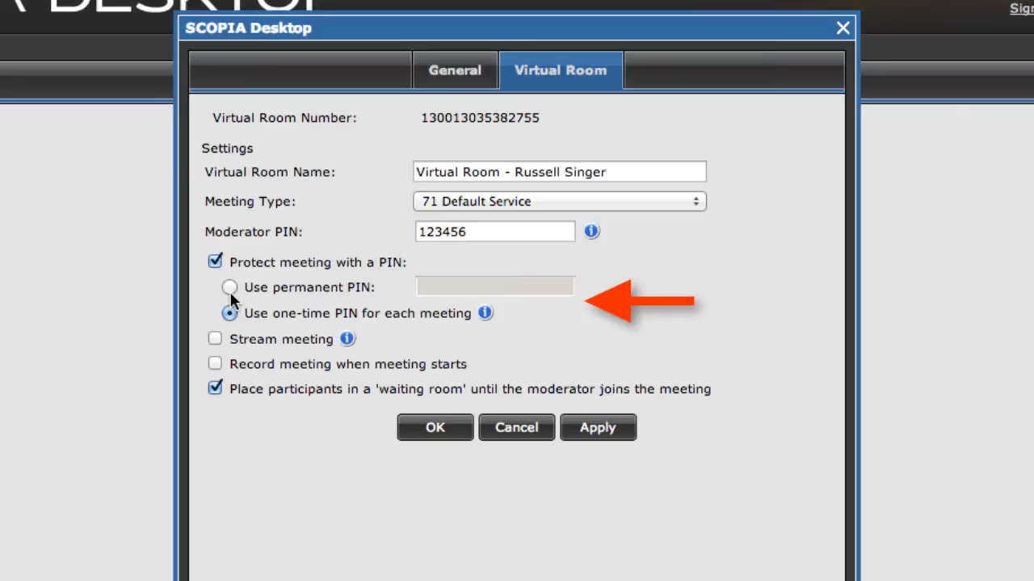
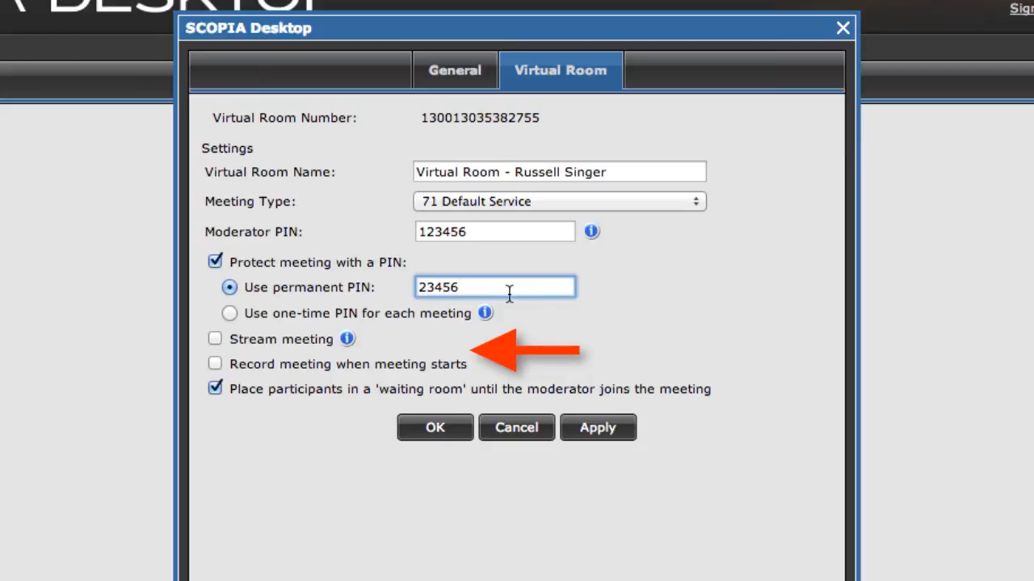
{"action": "mouse_move", "coordinate": [569, 358]}
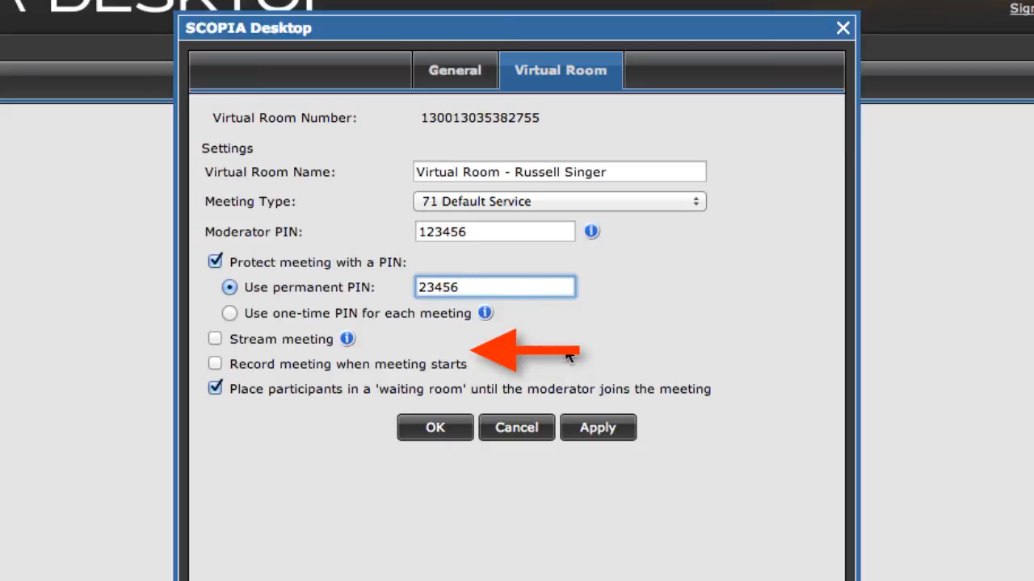